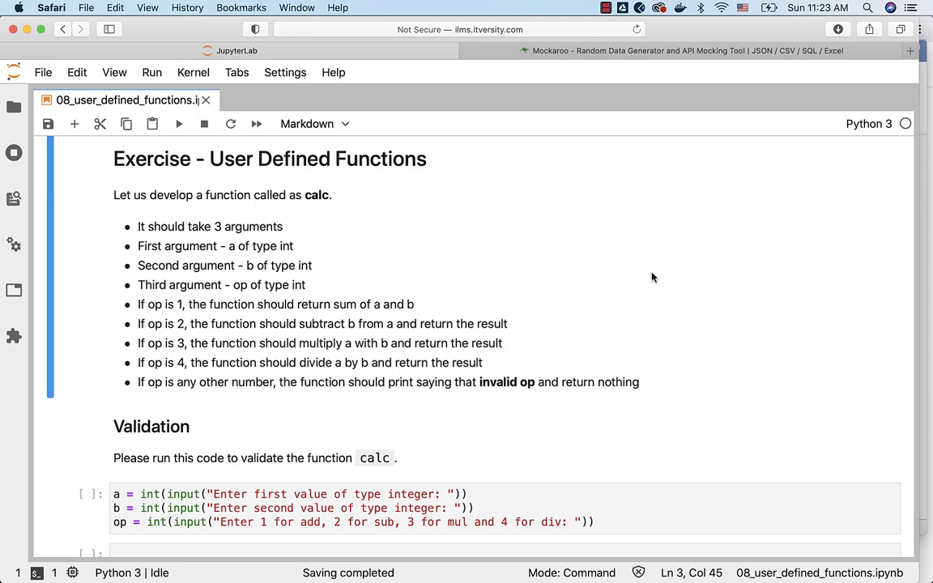
mouse_move(294, 246)
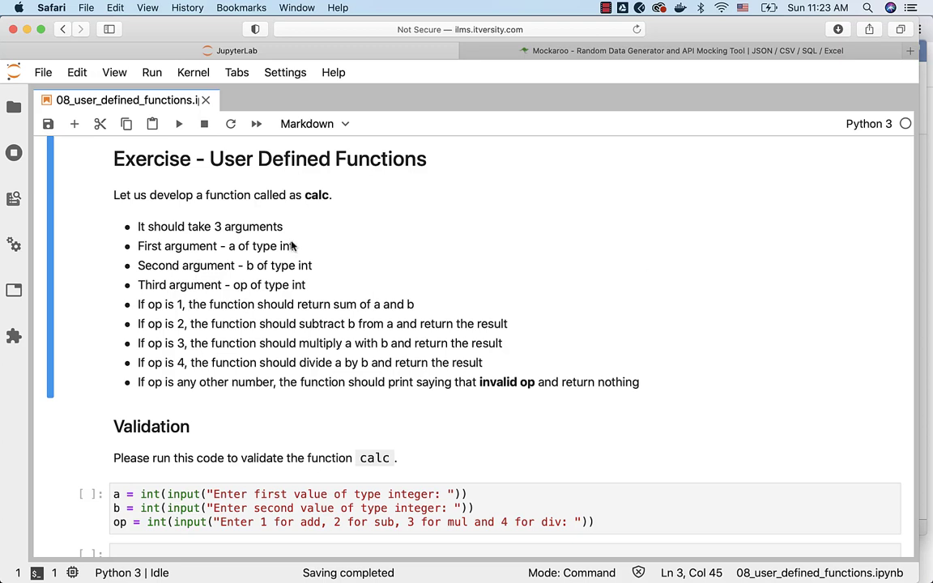
mouse_move(326, 214)
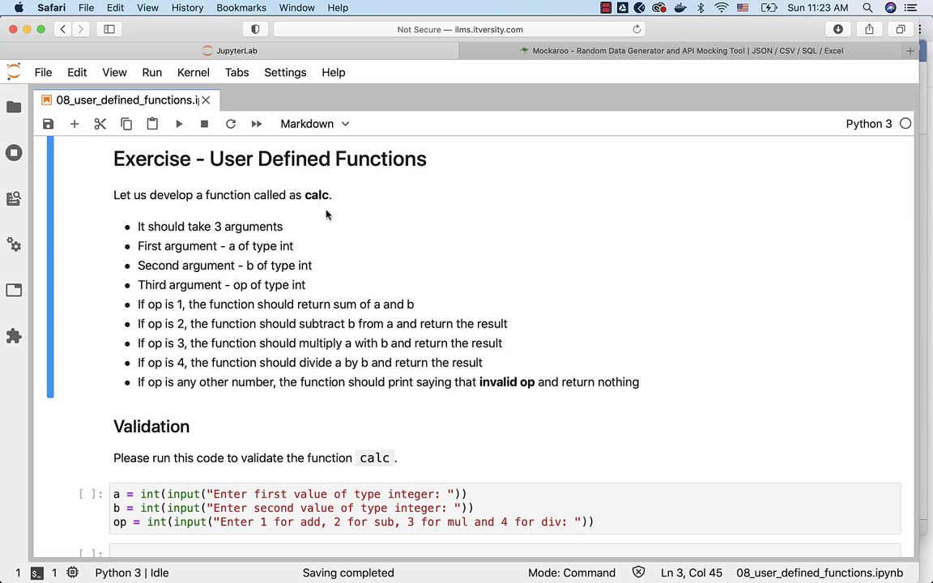
mouse_move(306, 228)
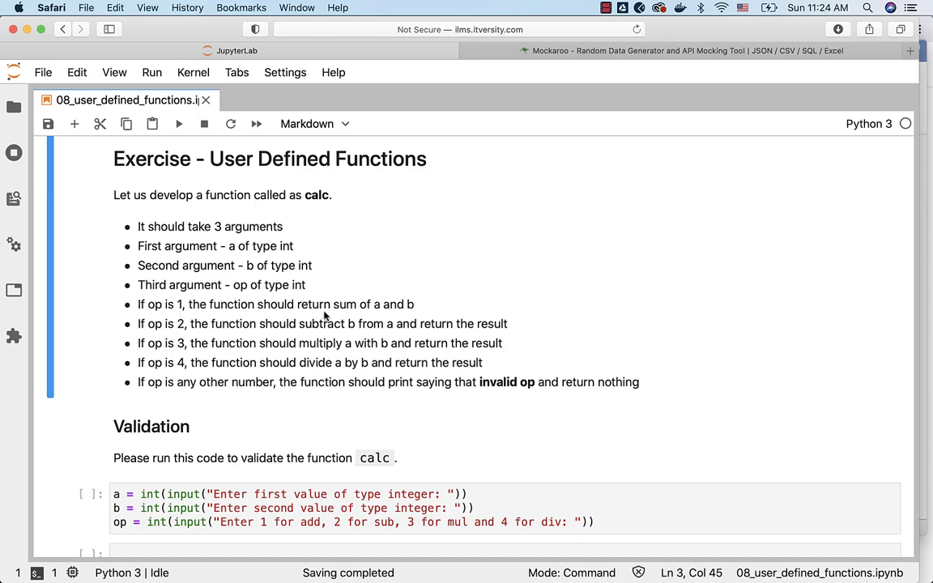
mouse_move(405, 315)
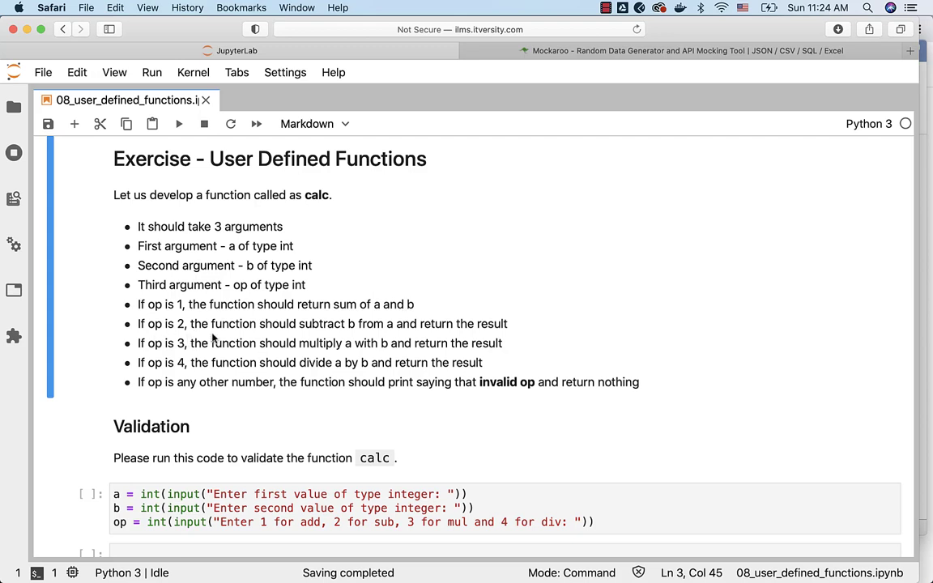
mouse_move(466, 334)
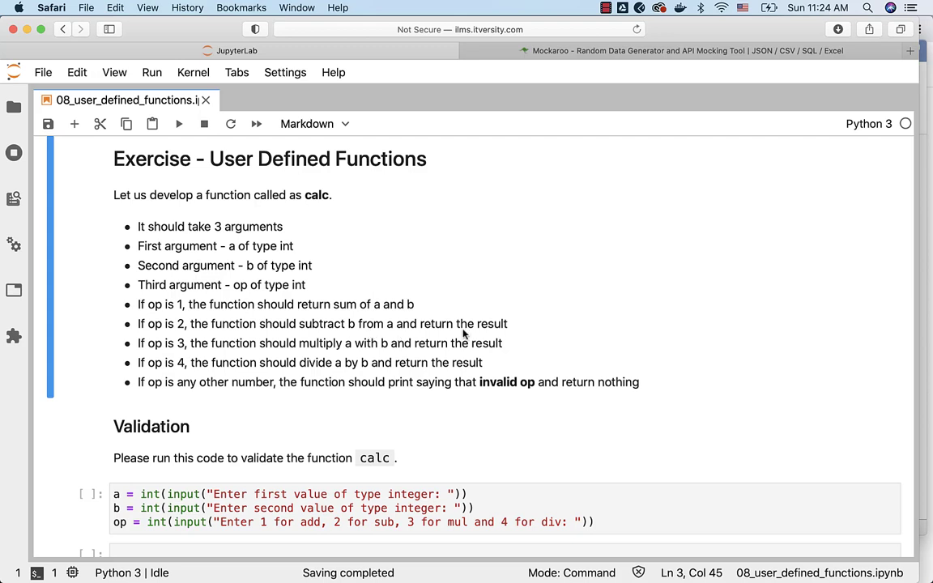
mouse_move(282, 355)
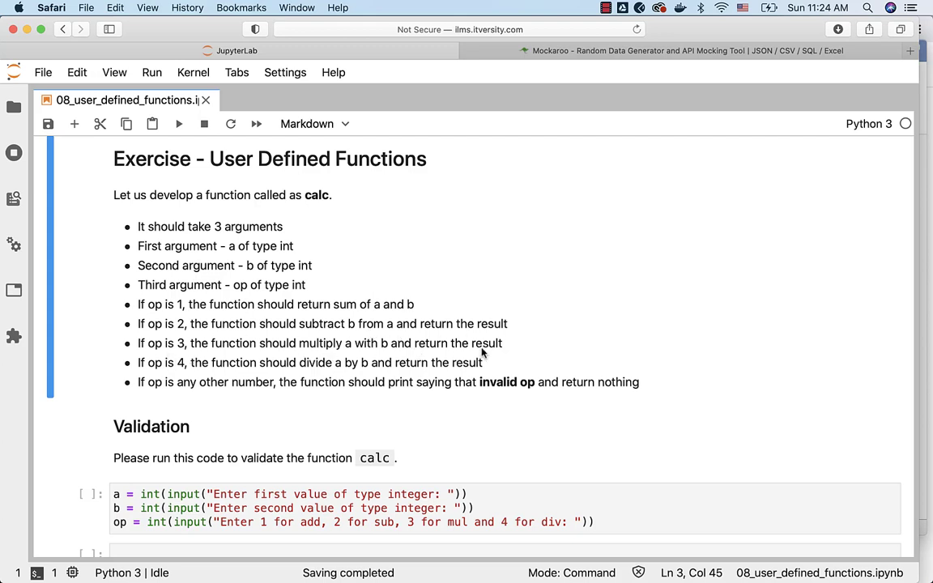
mouse_move(347, 378)
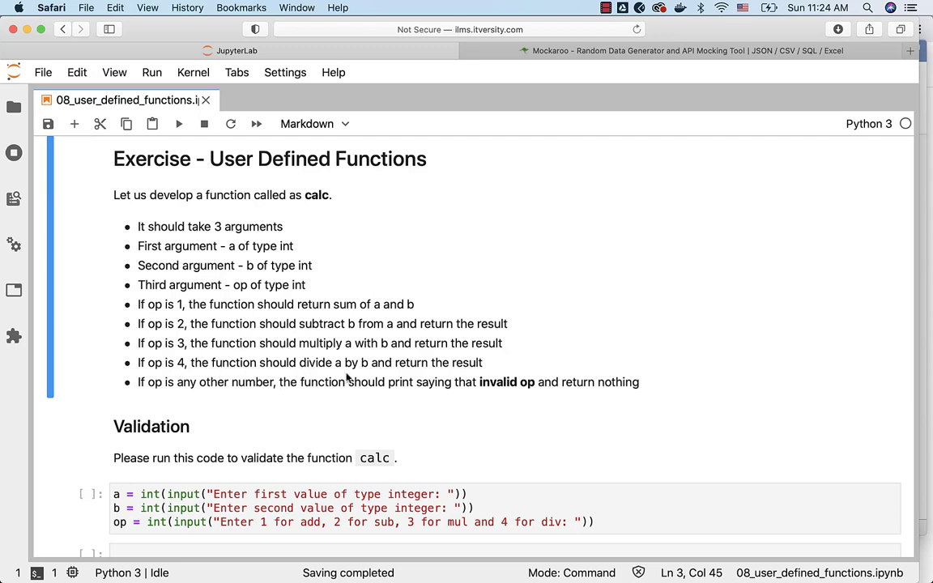
mouse_move(207, 396)
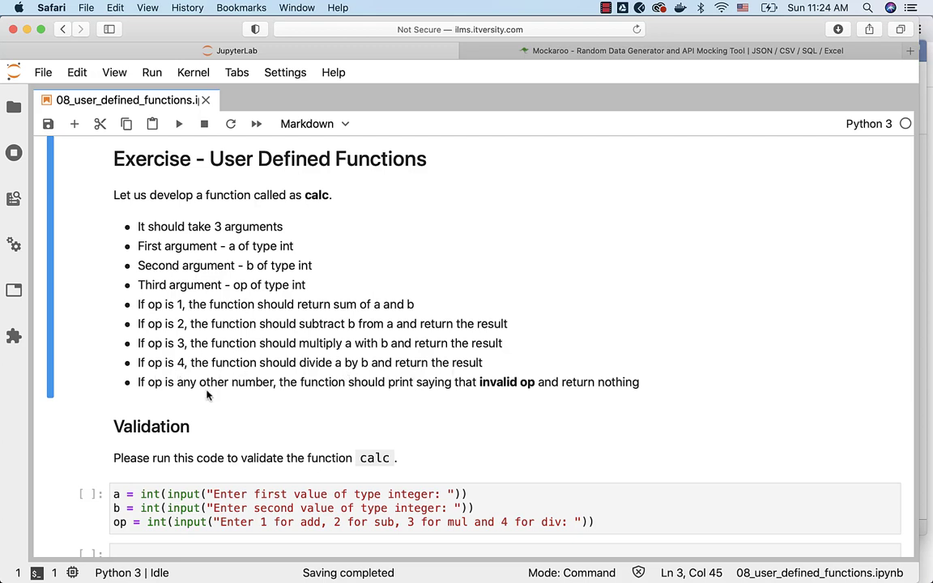
mouse_move(306, 395)
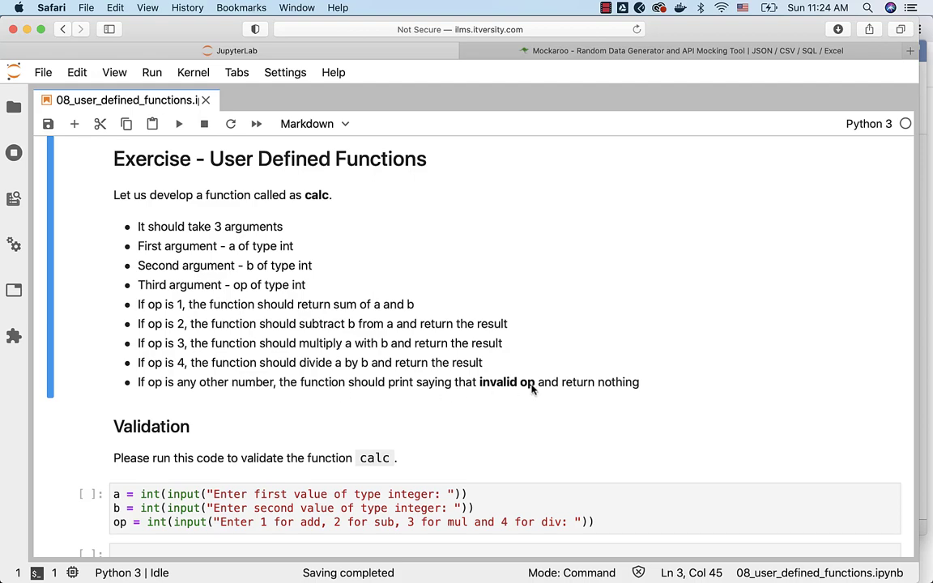
Split the validation code into three single-line cells and run the first one
scroll(down, 3)
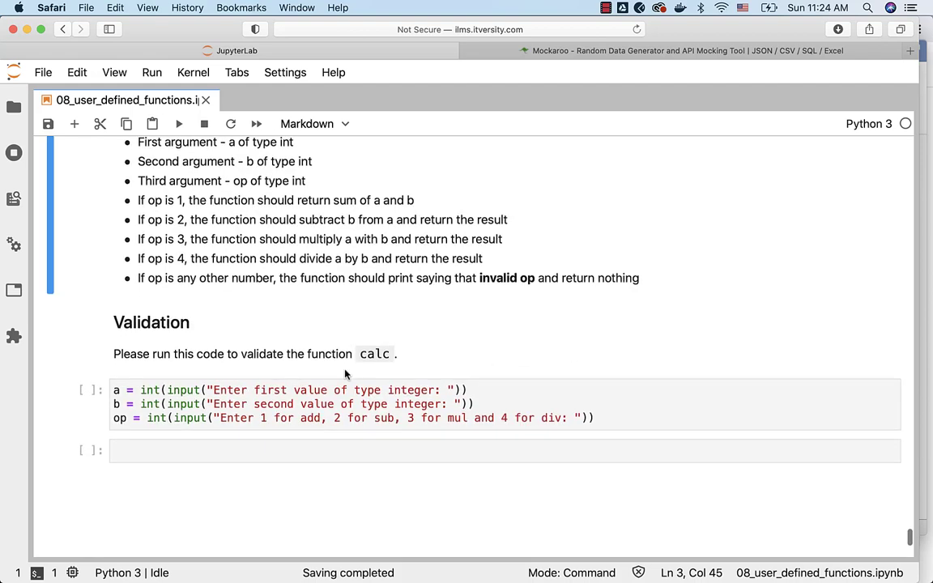
mouse_move(307, 364)
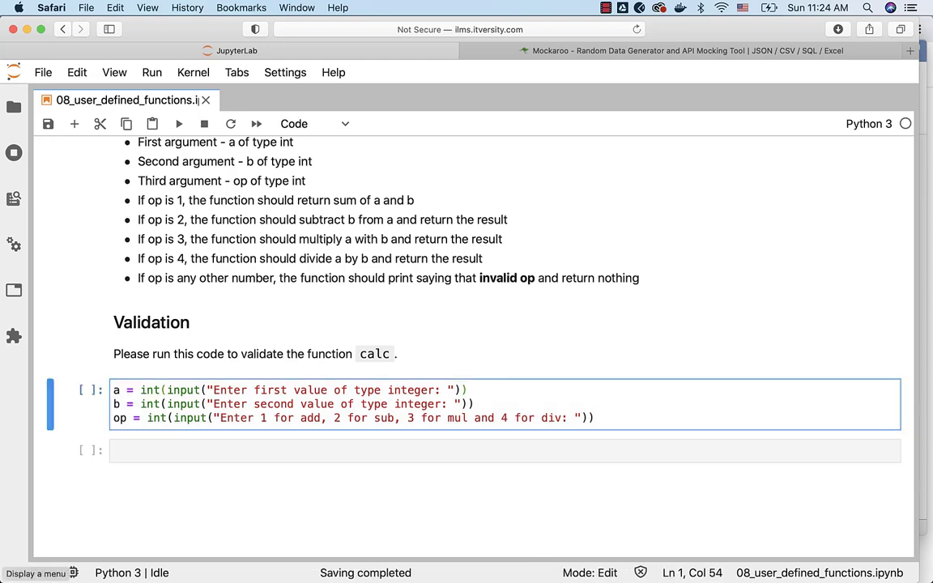
click(525, 396)
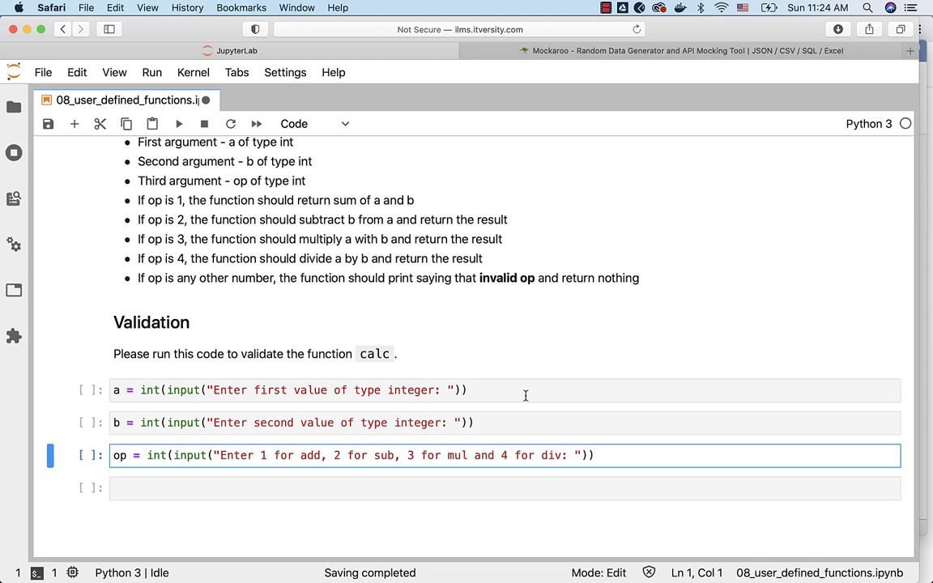
click(178, 123)
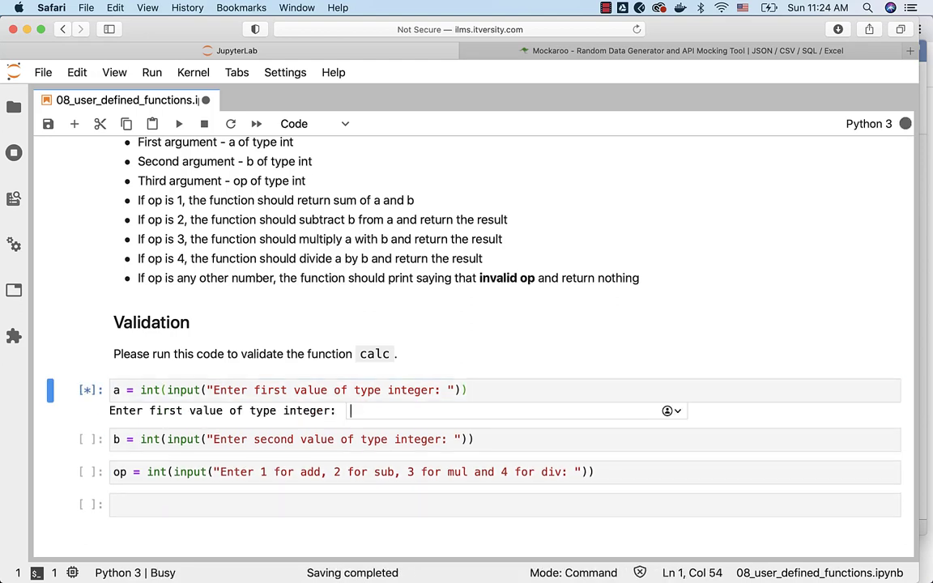
Answer the input prompts with 10 and 20 for the integers and 1 for the operation
text(10)
text(20)
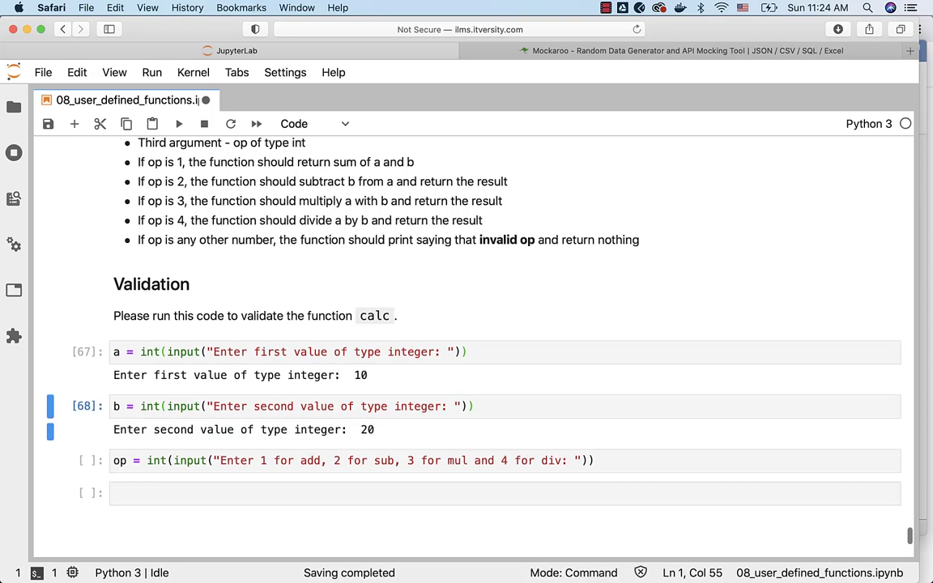
scroll(down, 3)
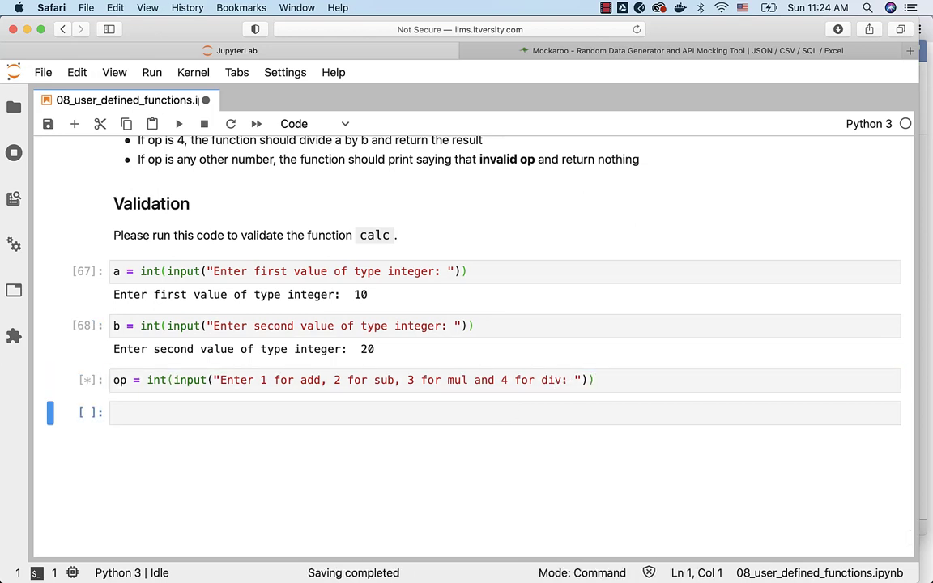
text(1)
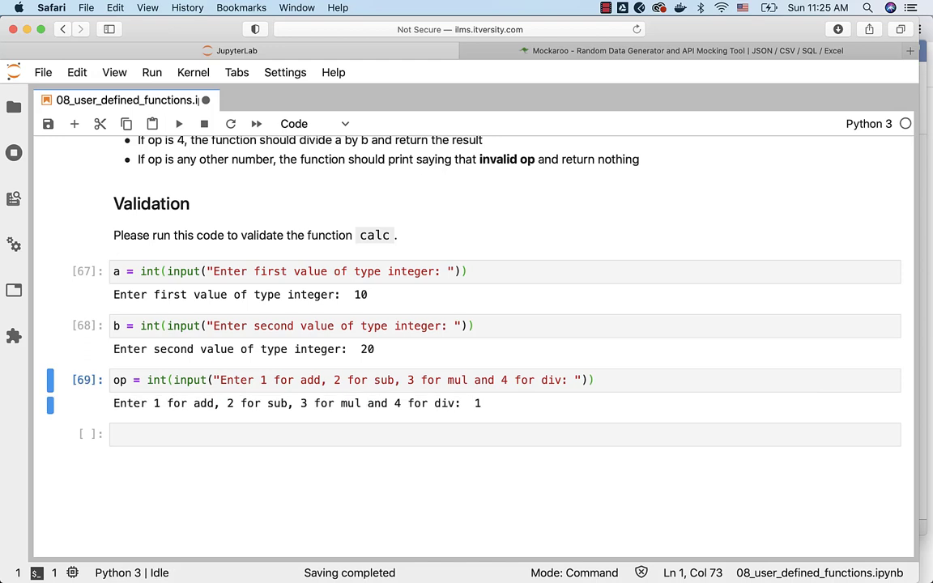
Enter `res = calc(a, b, op)` in the empty cell below the inputs
click(459, 434)
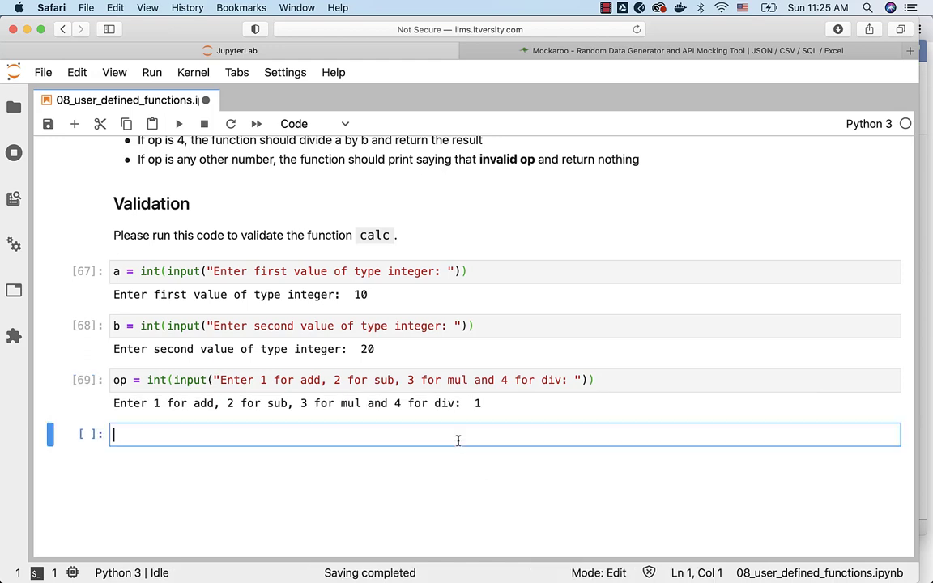
text(res = cal)
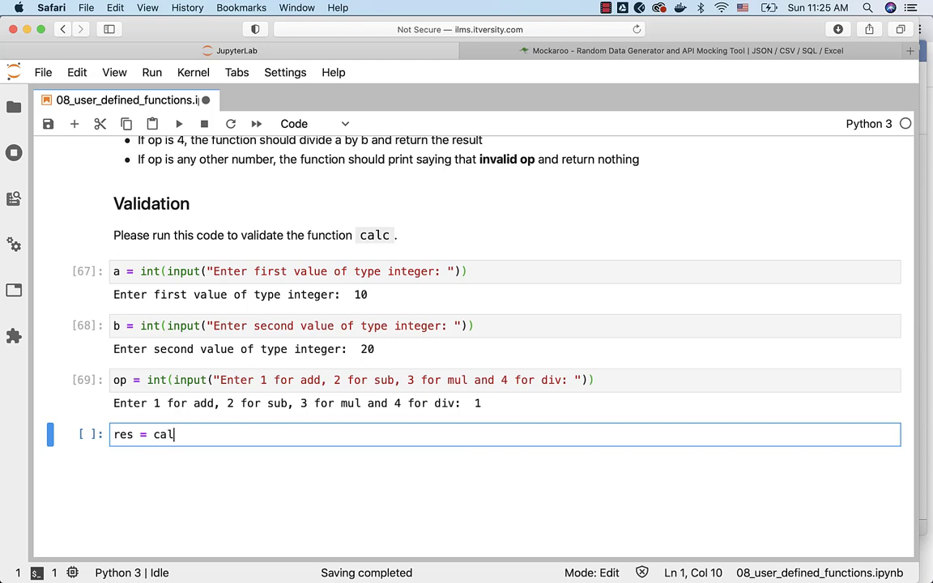
text(c(a, b, op)
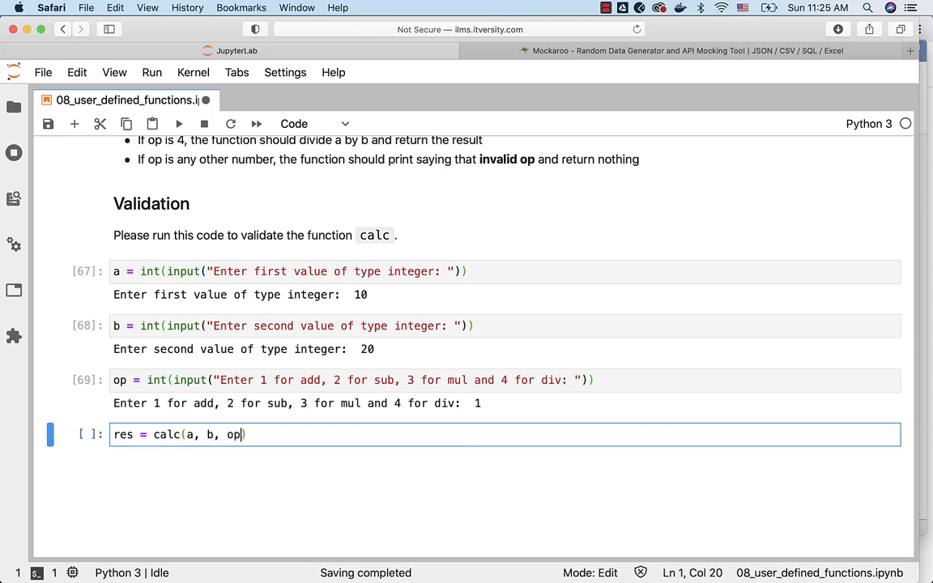